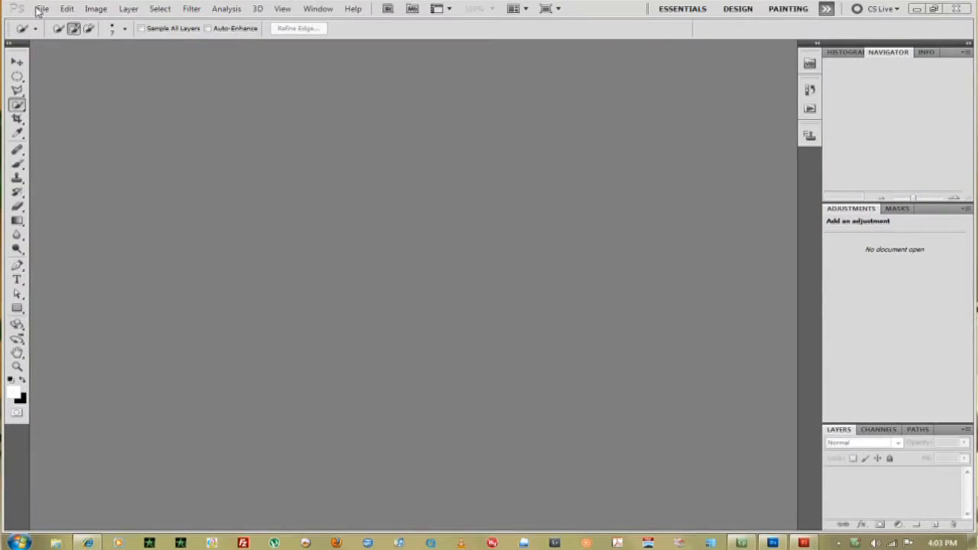
Create a new white 1280×720 document via File > New
click(48, 8)
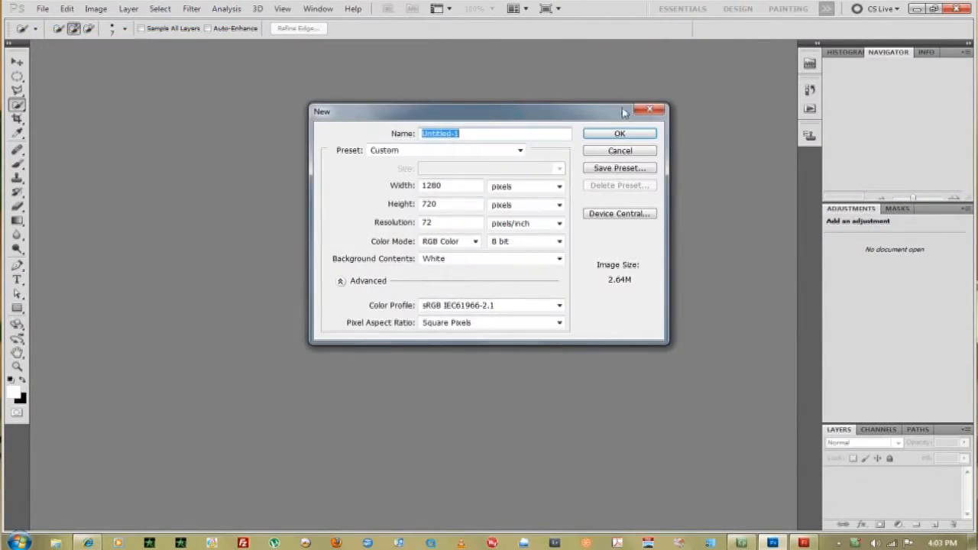
click(619, 133)
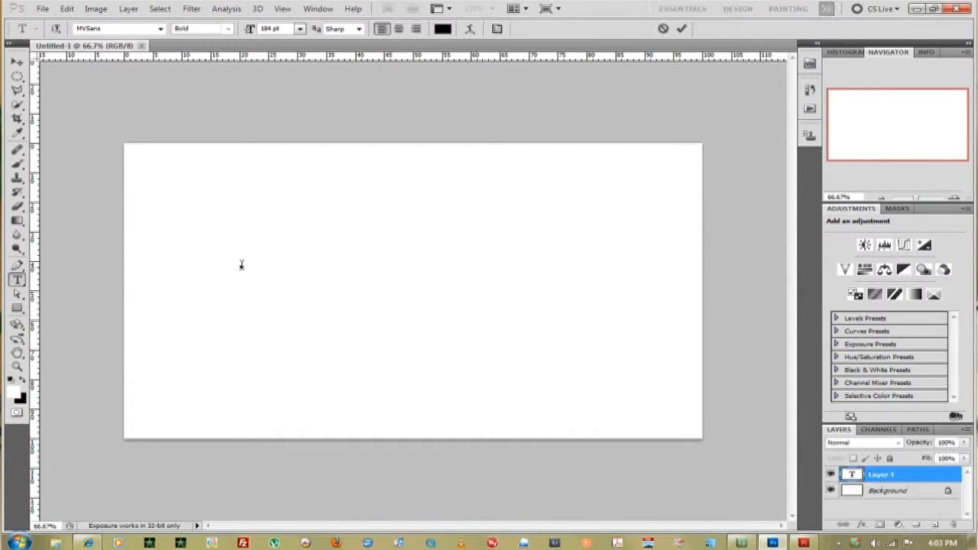
Place bold 184 pt black text 'Morphing' on the canvas with the Horizontal Type tool
click(242, 266)
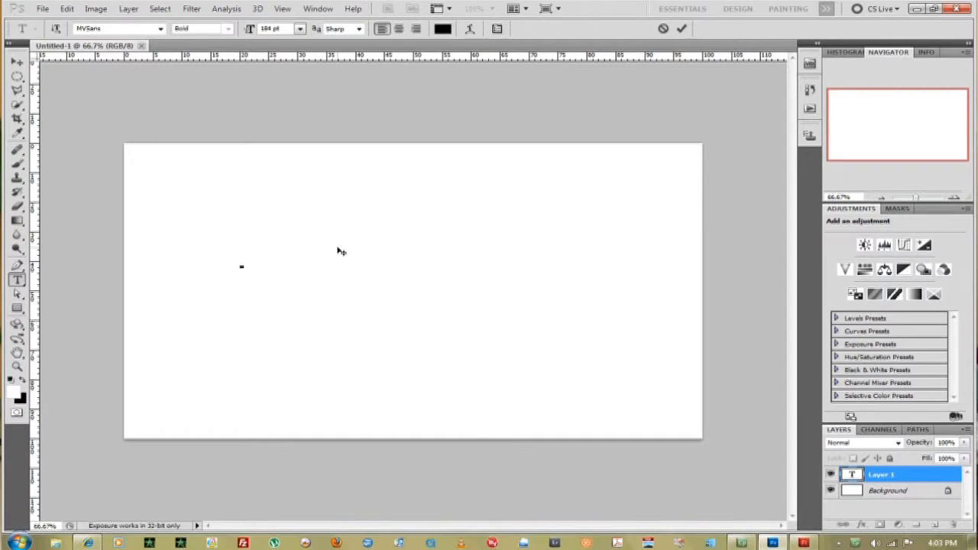
click(242, 266)
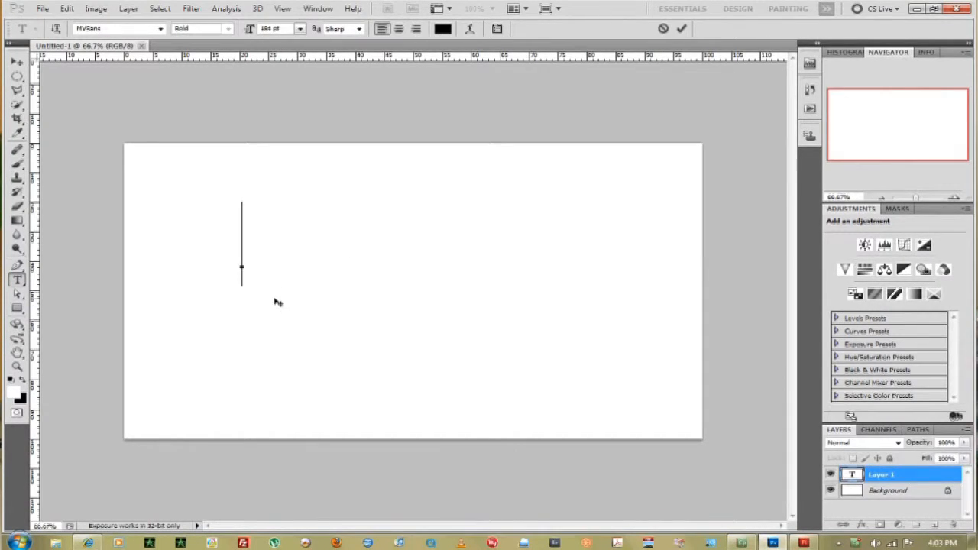
text(Morph)
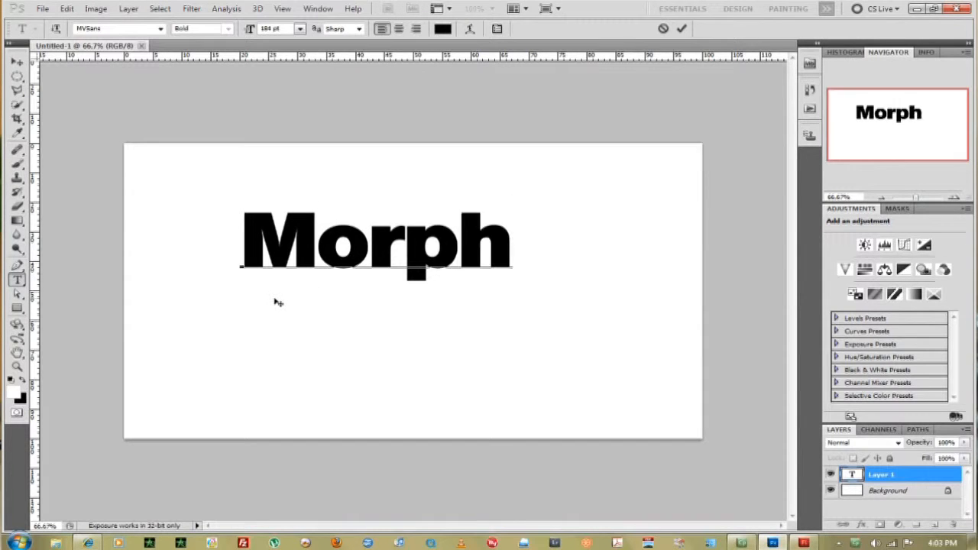
text(ing)
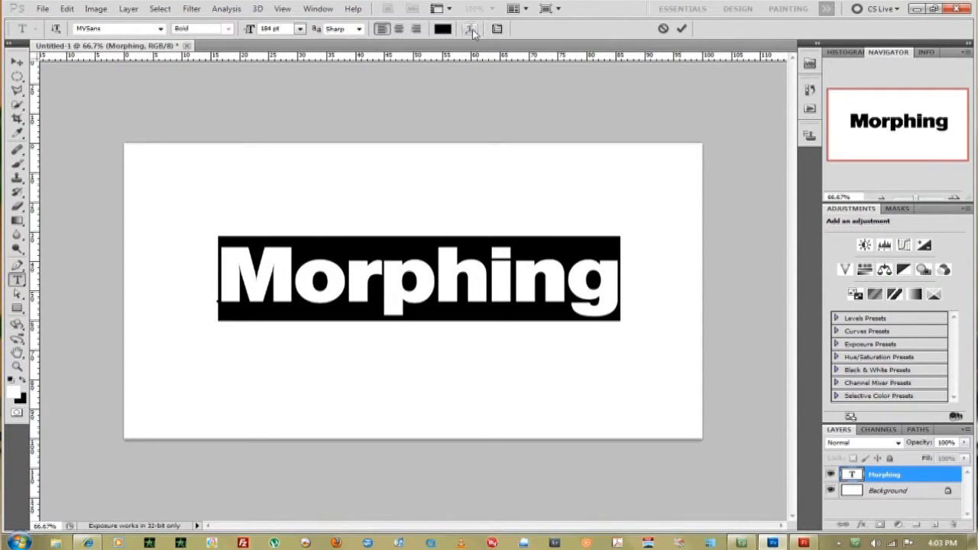
Preview Arc, Arch, Shell Upper and Flag warp styles on 'Morphing' and apply Flag
click(469, 28)
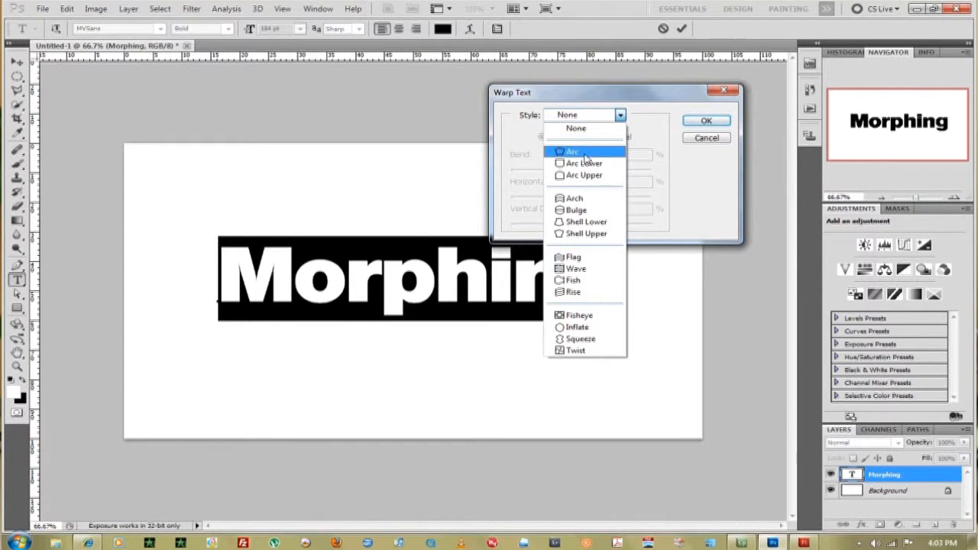
click(572, 152)
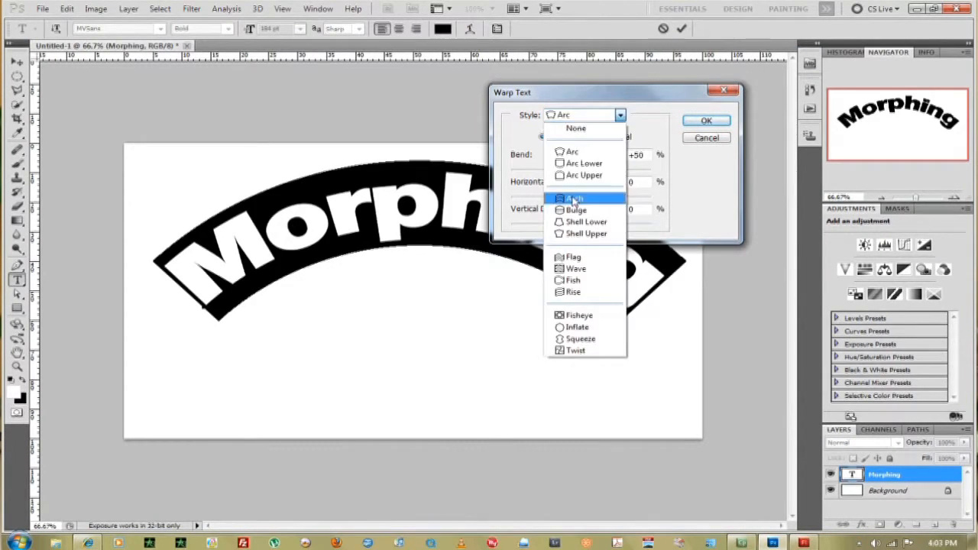
click(574, 198)
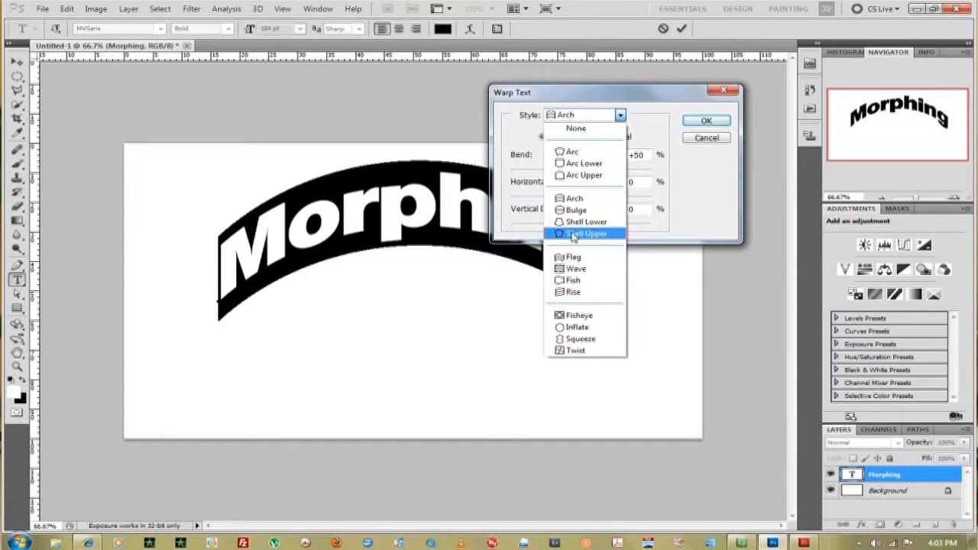
click(586, 233)
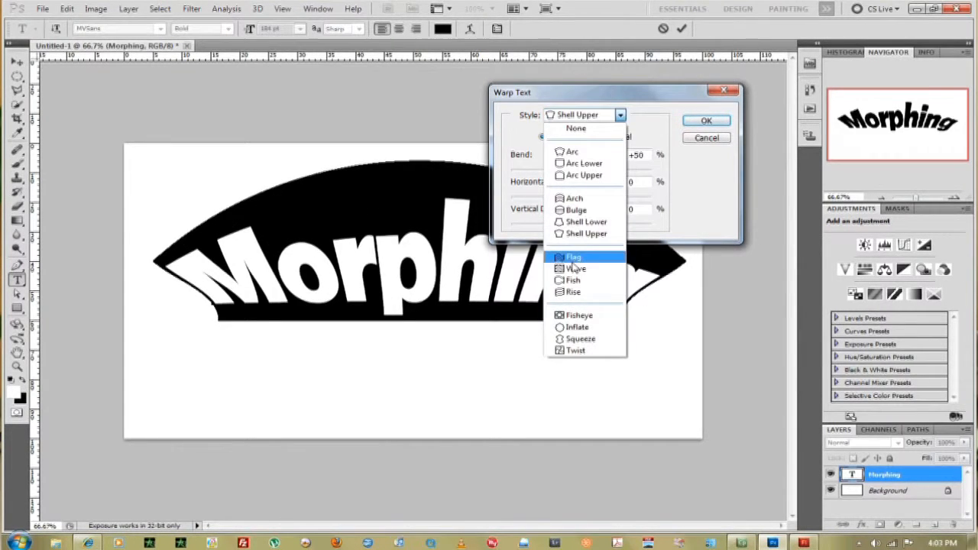
click(572, 257)
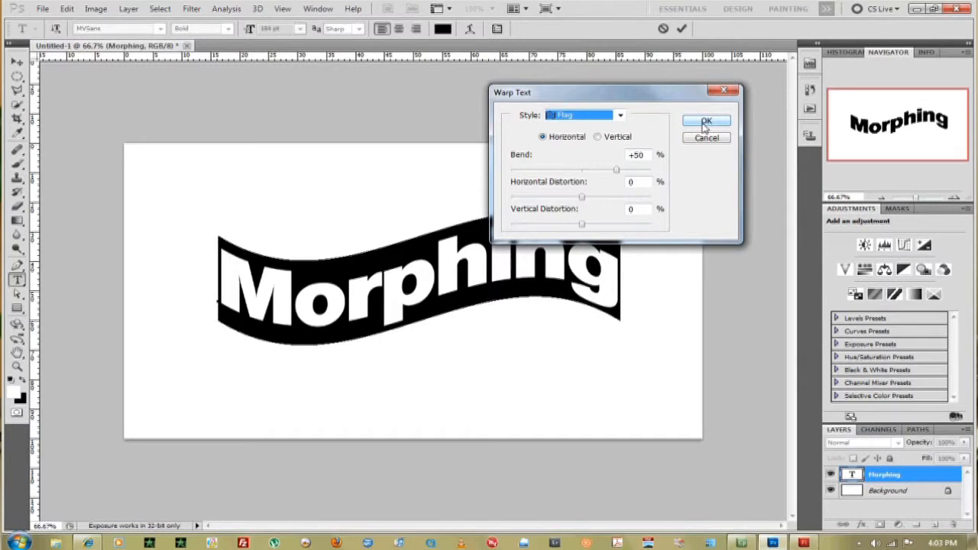
click(706, 122)
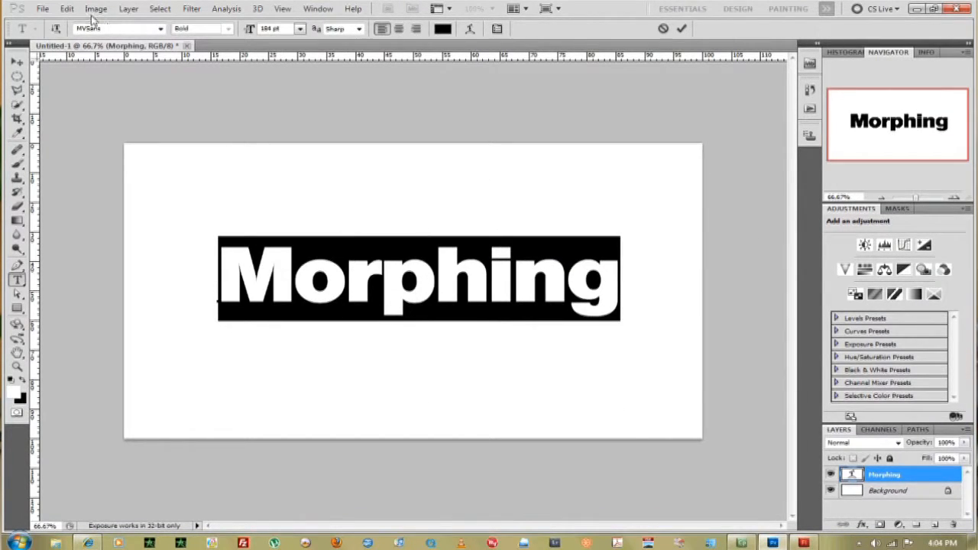
Show the Edit menu's Transform options for the Morphing text
click(67, 8)
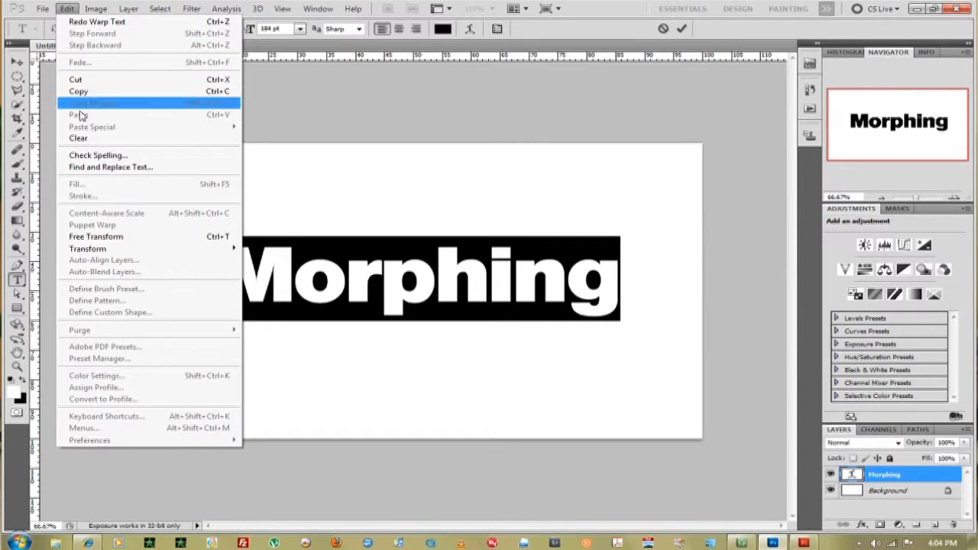
mouse_move(88, 249)
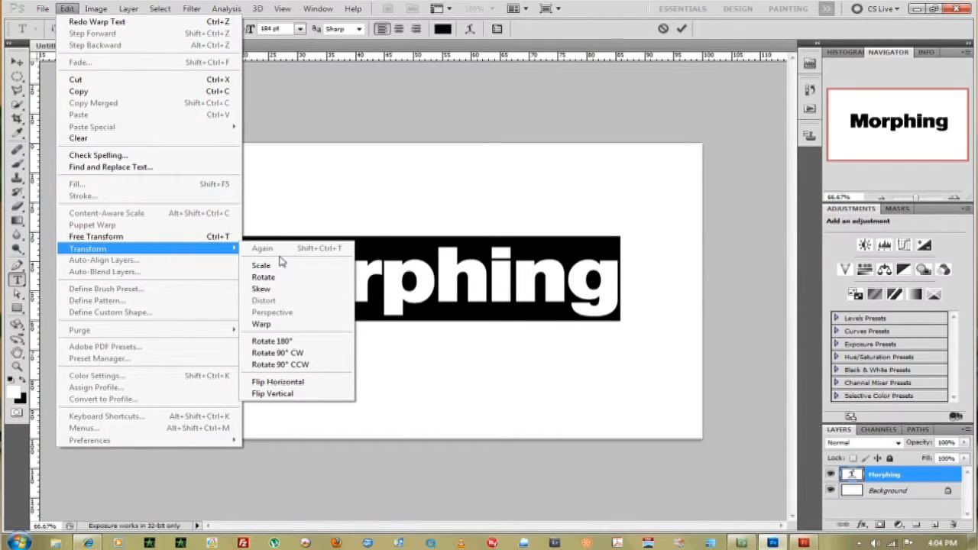